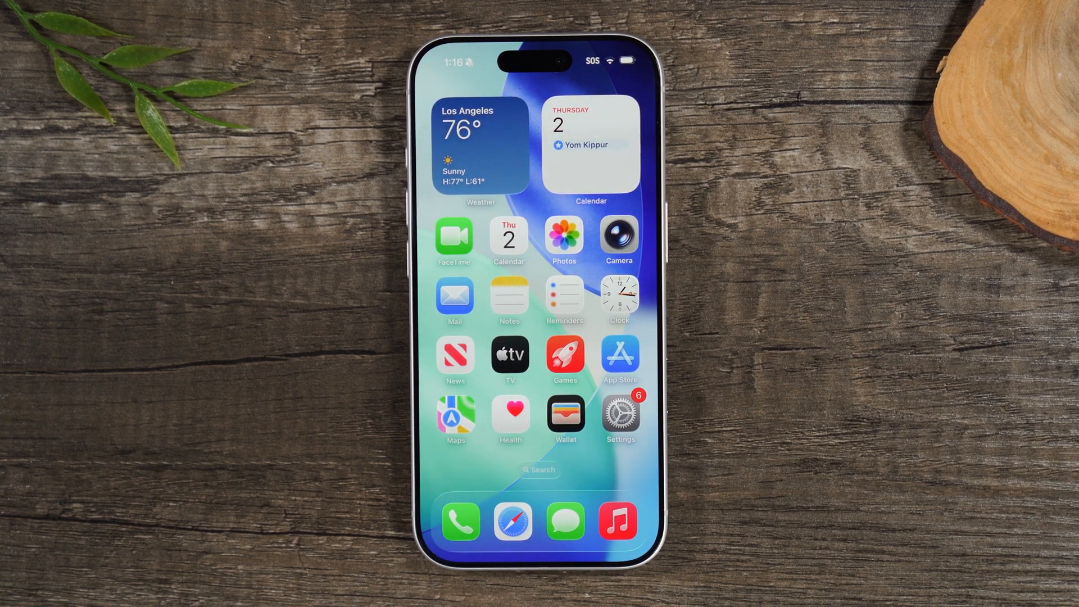
Go from the home screen into Settings and the Apple Account page
left_click(619, 413)
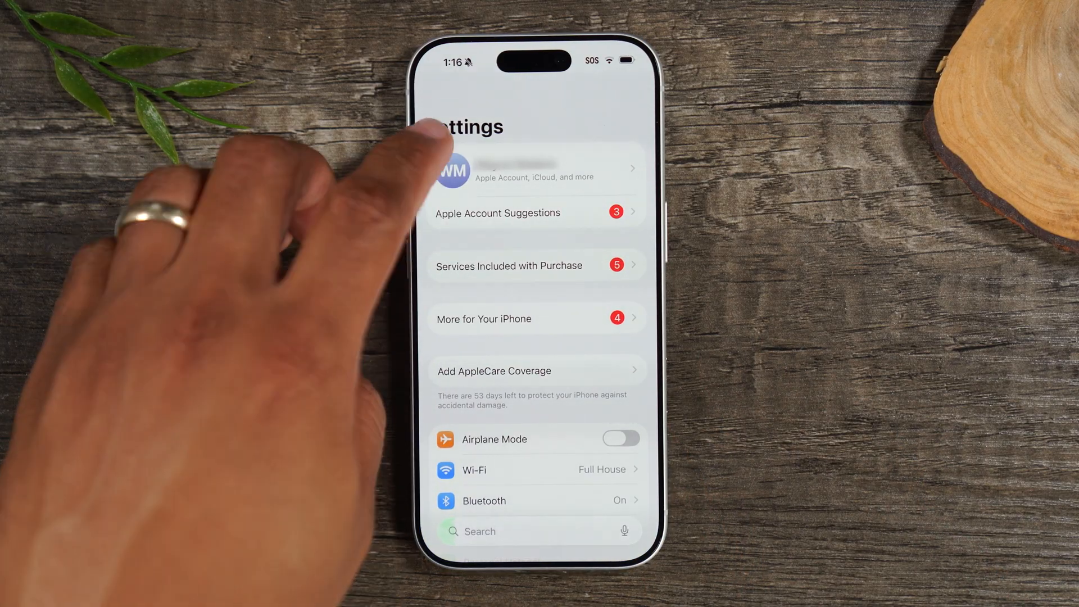
left_click(535, 170)
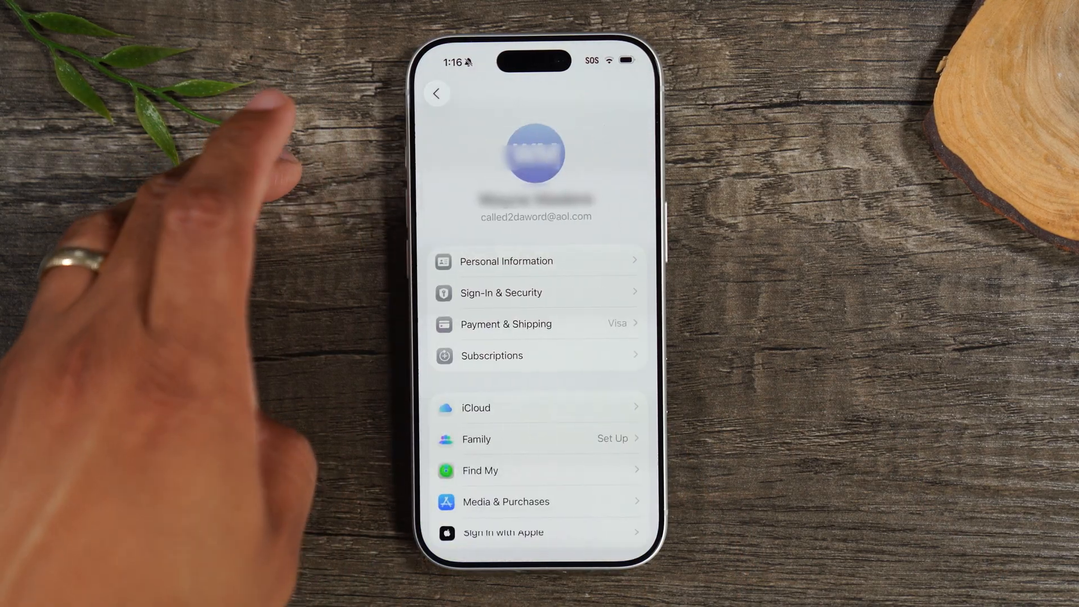
Turn off Find My iPhone and begin signing out of the Apple Account
left_click(480, 471)
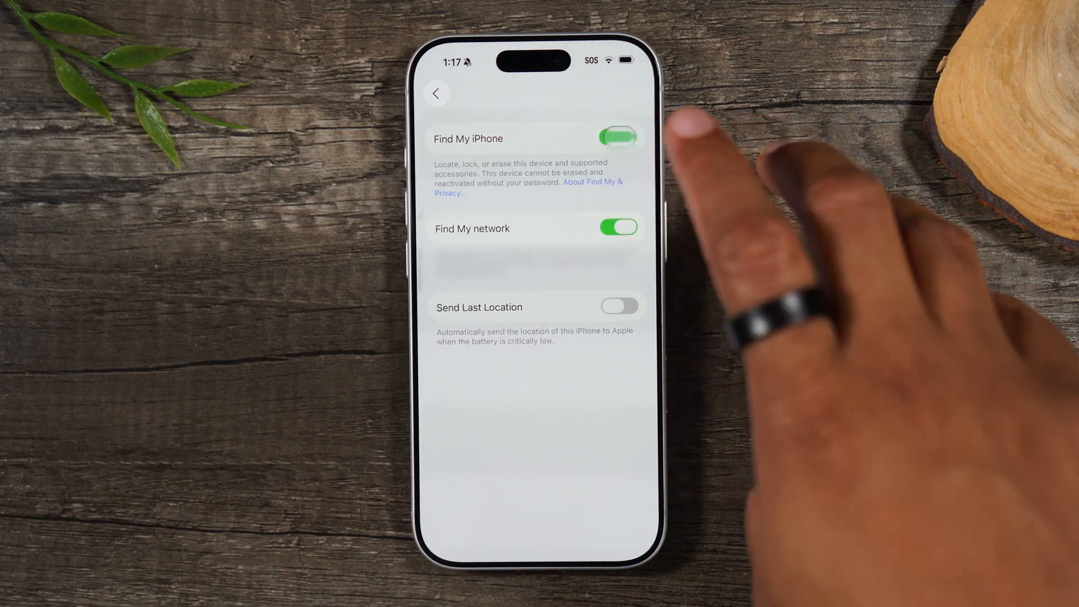
left_click(617, 137)
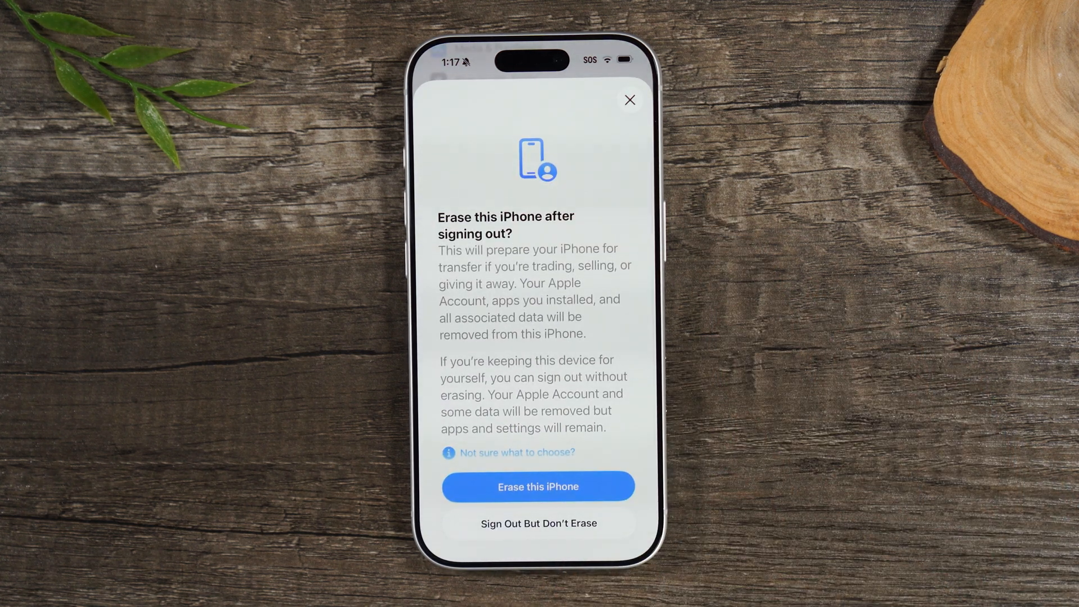
Choose Erase This iPhone, continue, and confirm erasing all content and settings
left_click(538, 487)
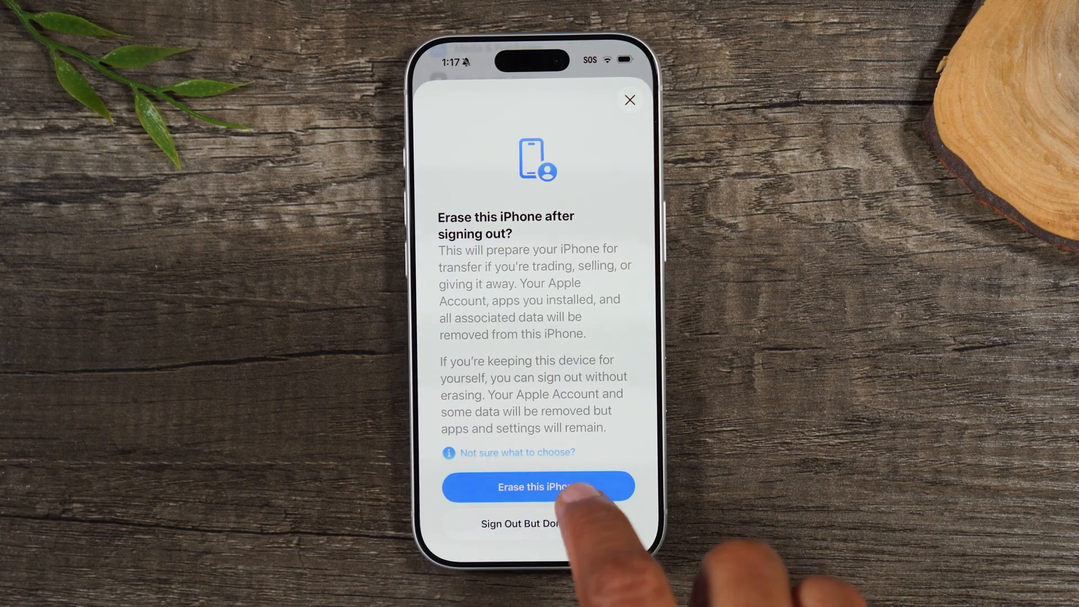
left_click(538, 487)
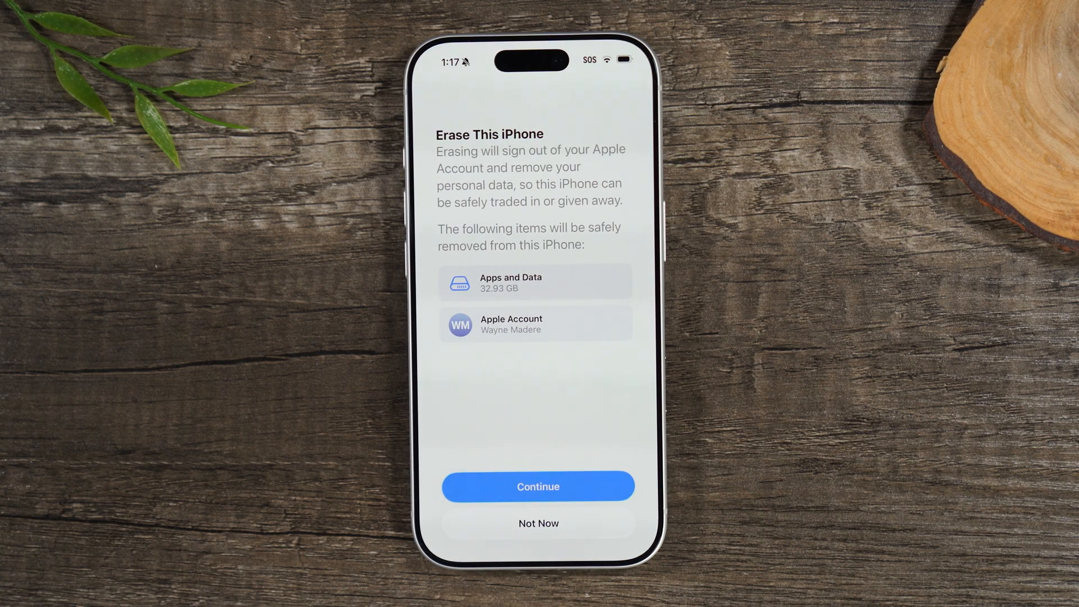
left_click(538, 486)
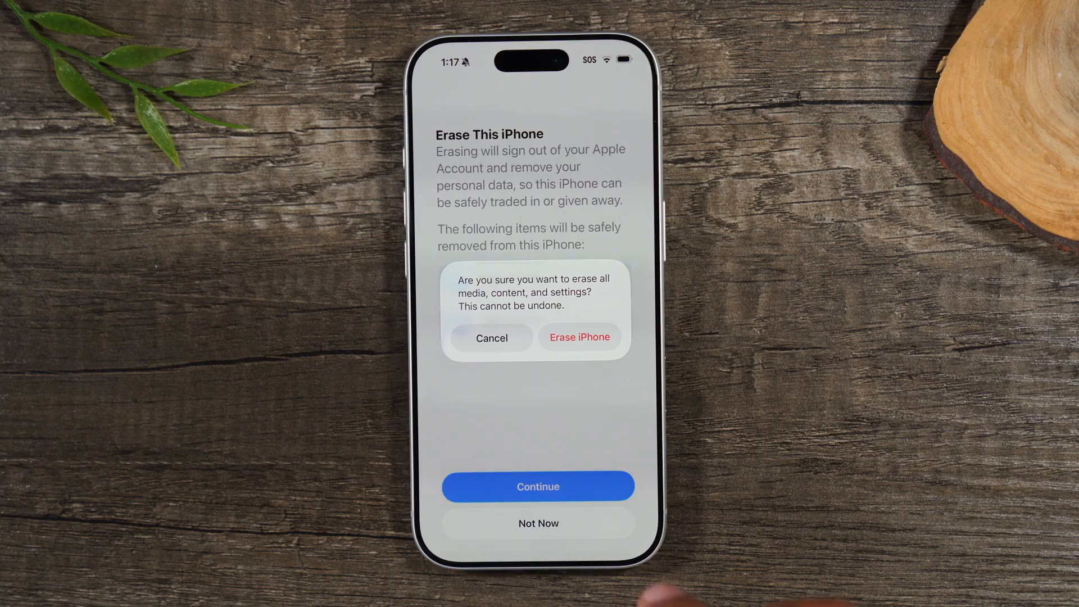
left_click(580, 337)
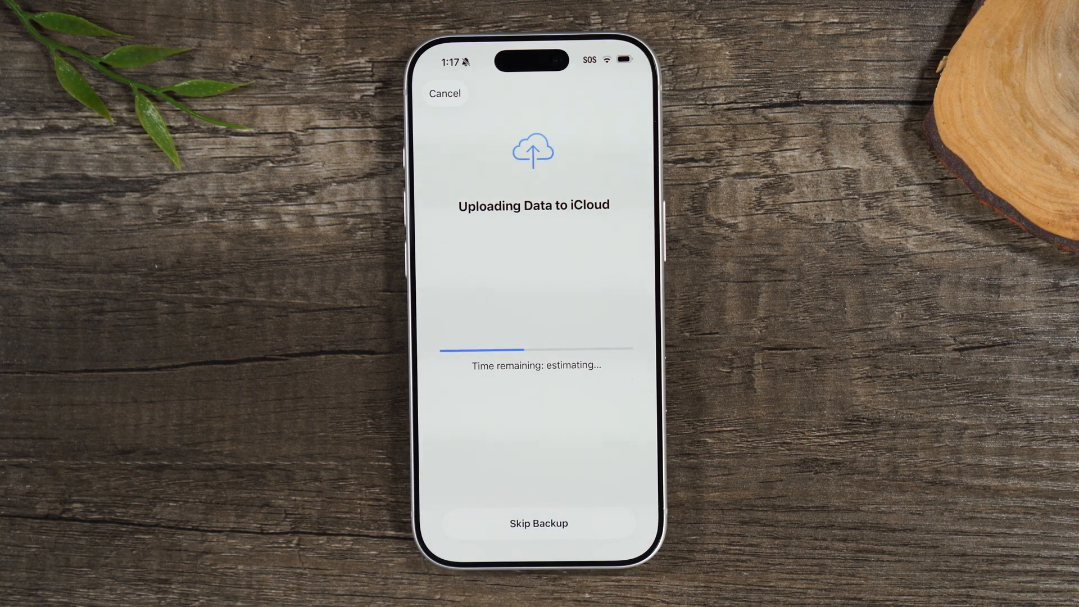